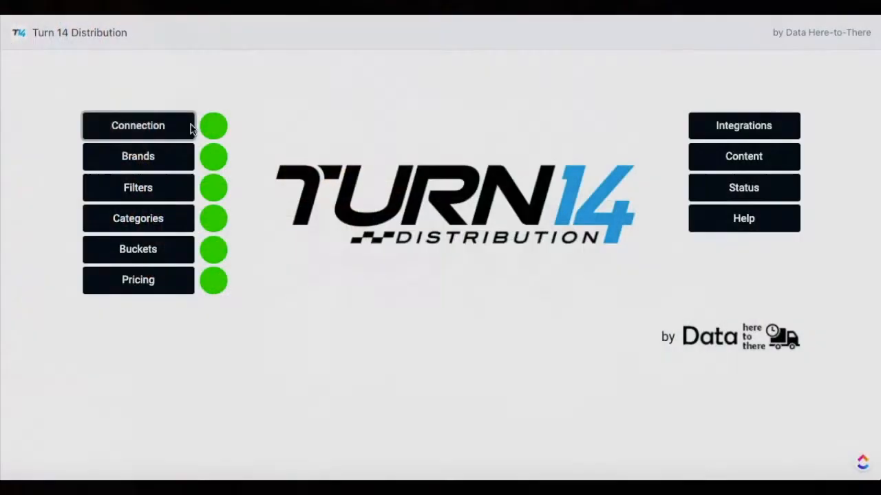
# Review the API connection settings, then keep JLT, K&N Engineering and Aeromotive as chosen brands
pyautogui.click(137, 125)
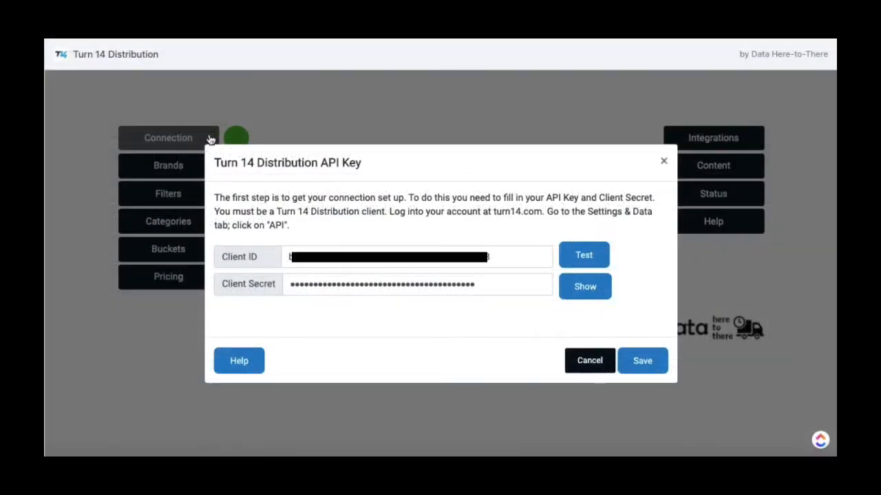
pyautogui.click(584, 254)
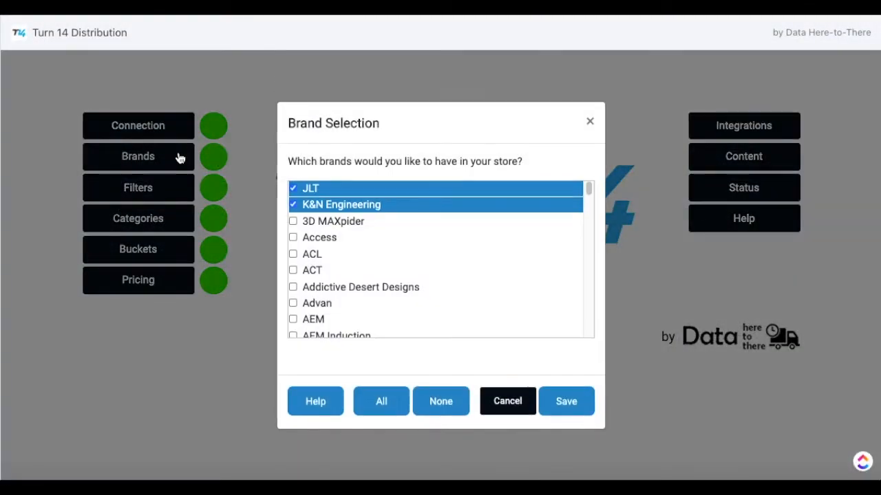
pyautogui.moveTo(363, 213)
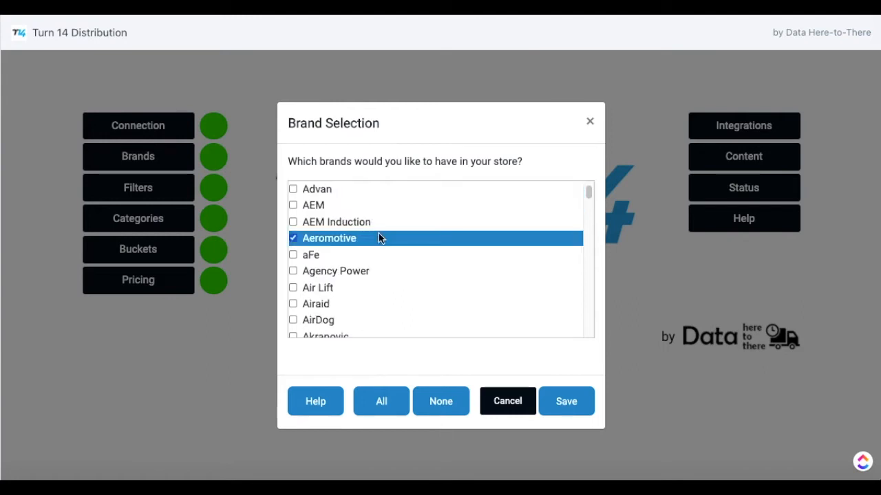
pyautogui.click(381, 402)
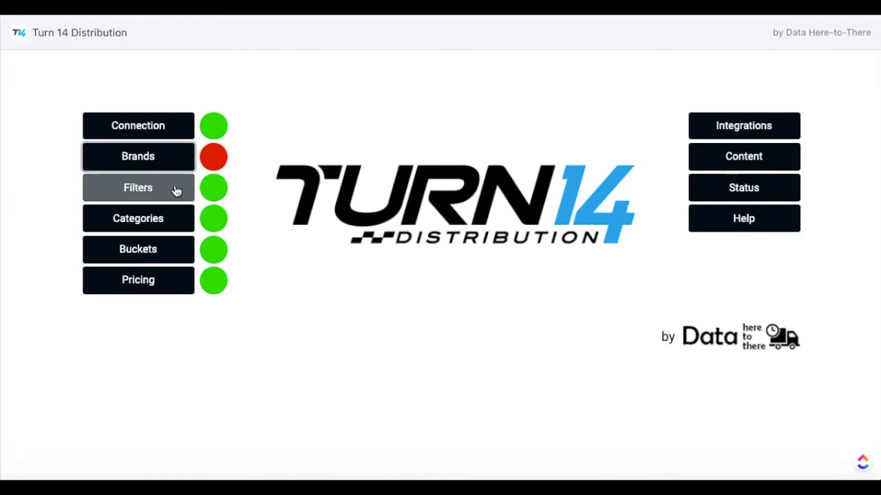
# Define a vehicle filter for Alfa Romeo 2000, All SubModels, years 1959–1962
pyautogui.click(137, 187)
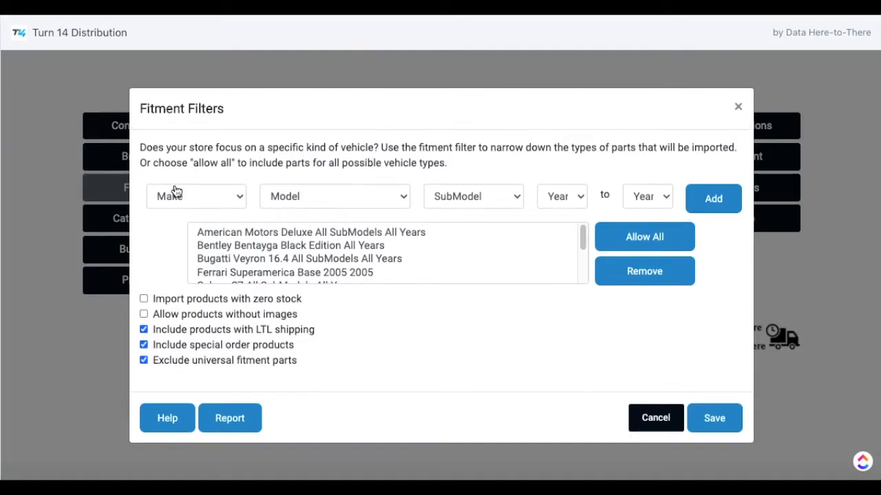
pyautogui.click(195, 195)
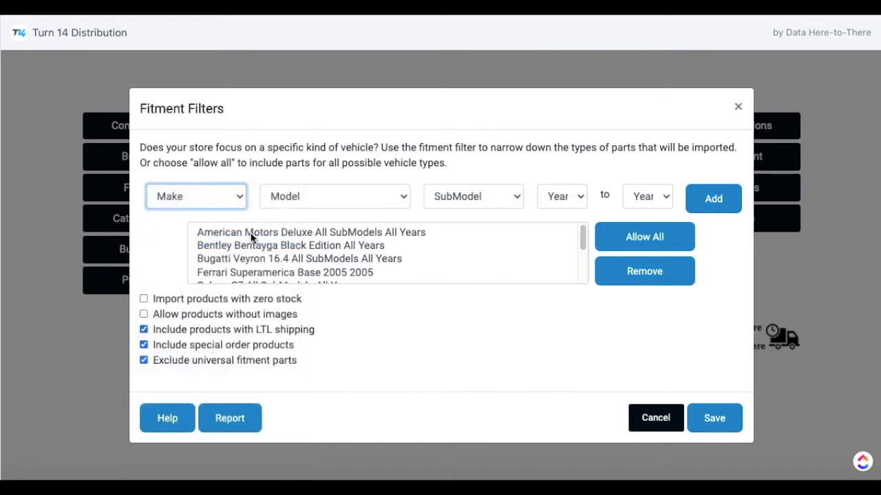
pyautogui.click(334, 196)
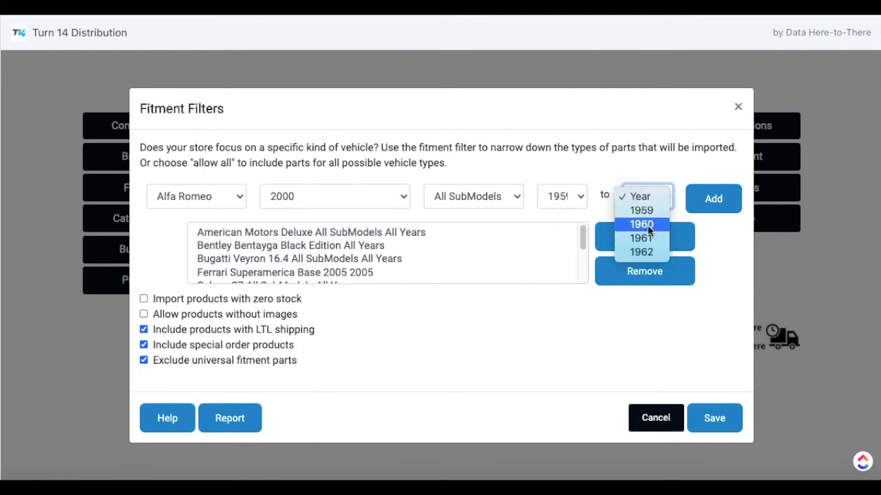
pyautogui.click(641, 237)
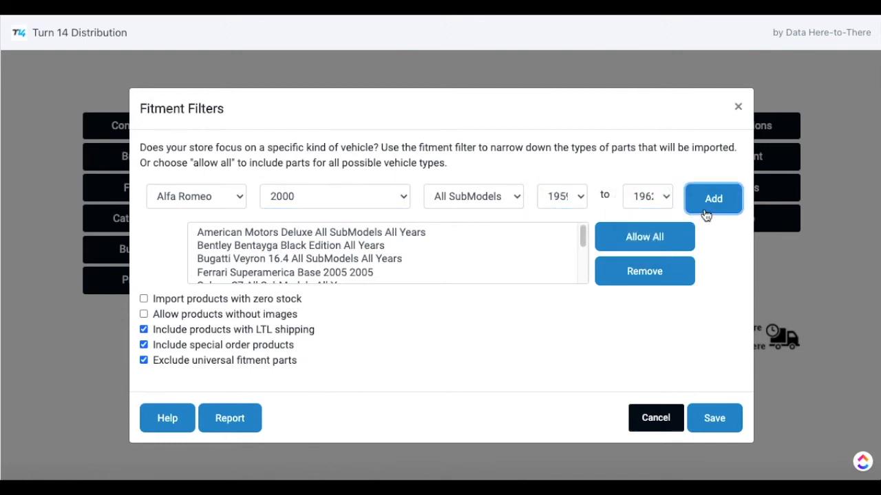
pyautogui.moveTo(696, 322)
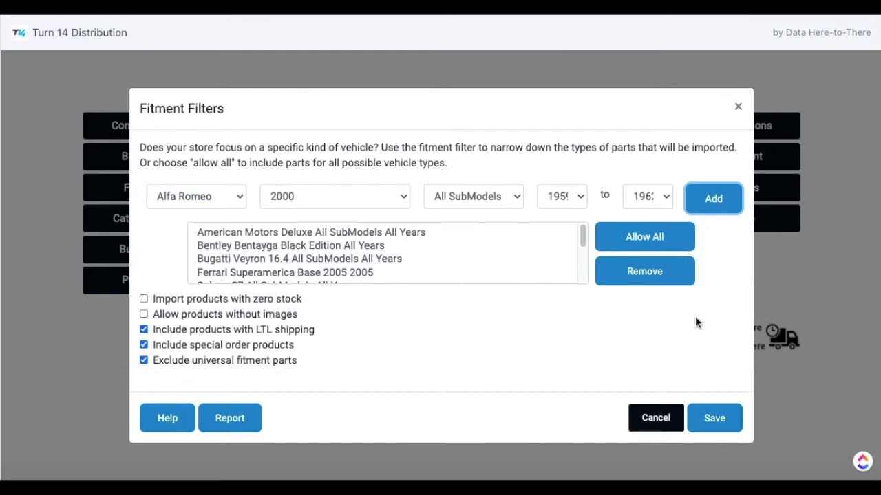
# Save the fitment filters and return to the dashboard
pyautogui.click(712, 419)
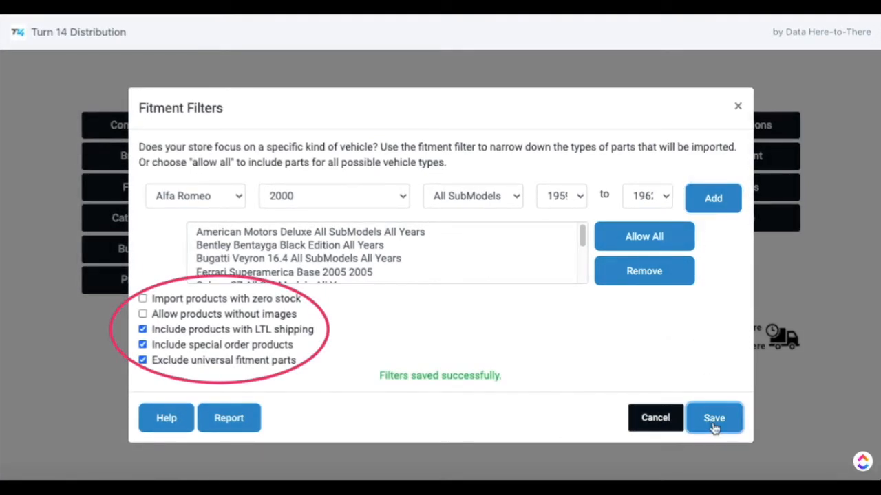
pyautogui.click(712, 418)
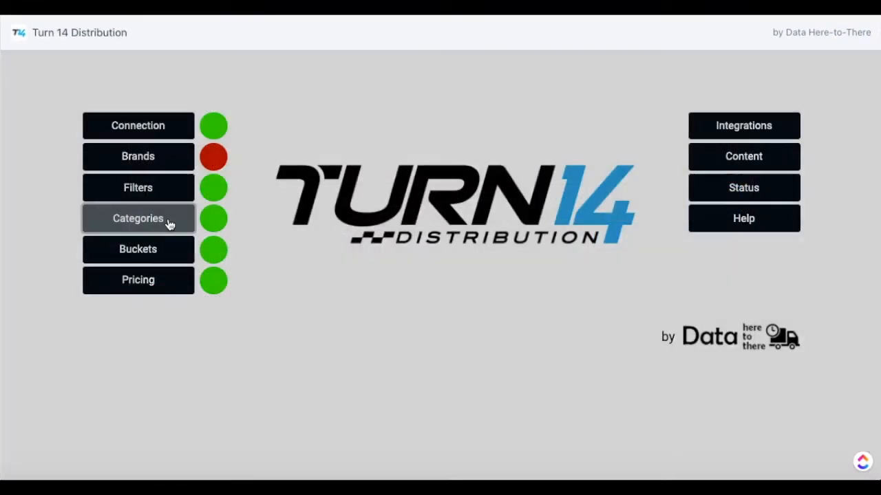
# Clear all ticked categories and keep 'Include only these categories' selected
pyautogui.click(138, 218)
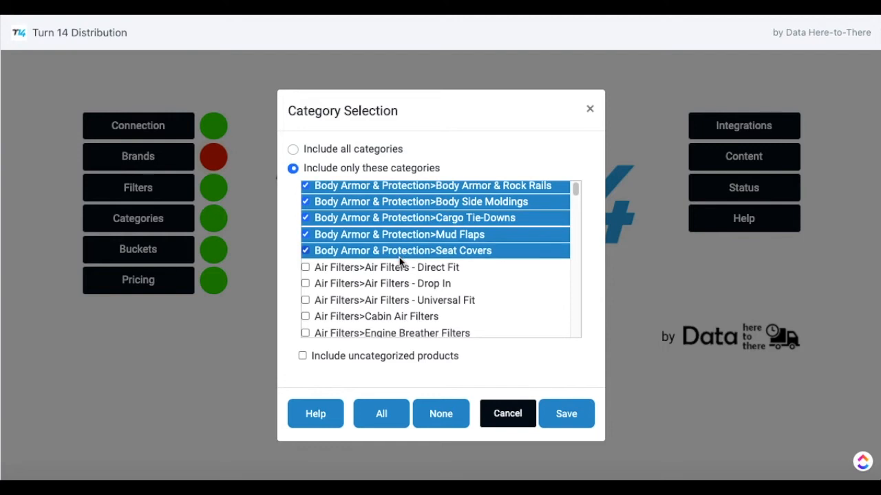
pyautogui.click(440, 412)
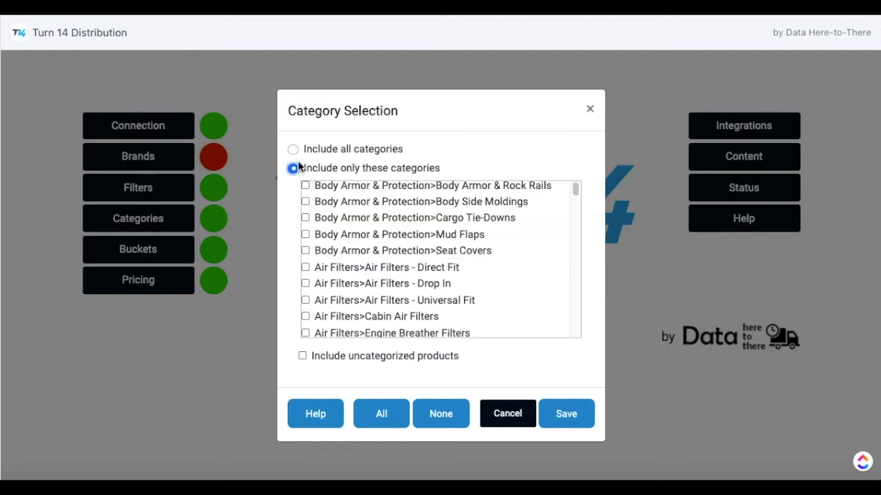
pyautogui.click(293, 149)
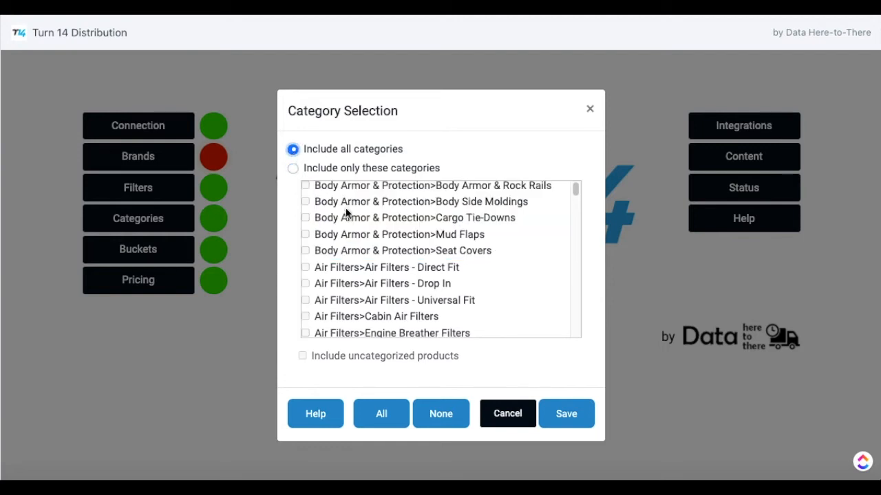
pyautogui.click(294, 168)
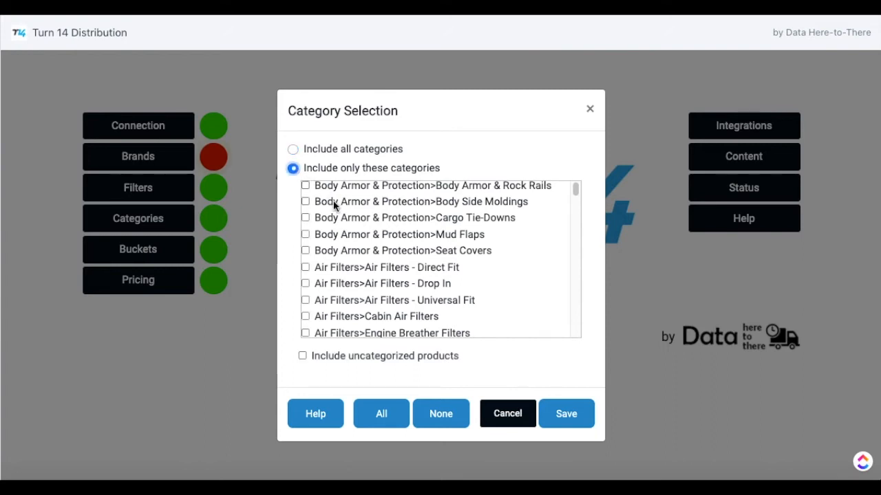
# Include only Air Intake Systems>Silicone Couplers & Hoses and save the category selection
pyautogui.scroll(-3)
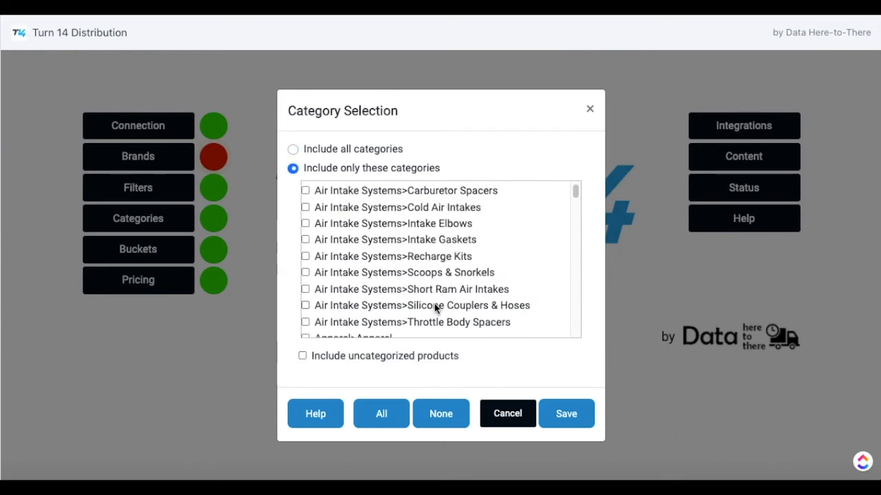
pyautogui.click(565, 412)
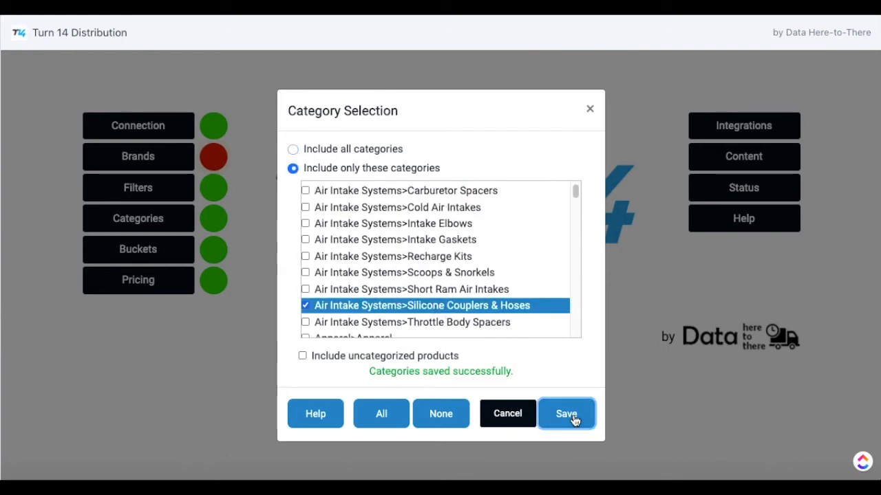
pyautogui.click(567, 413)
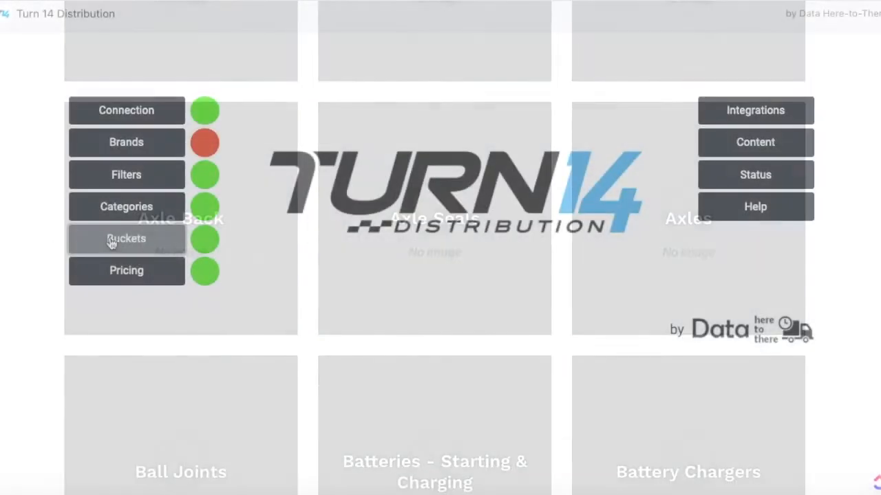
# Add a fitment bucket named 'Ford F-1' in the Fitment Buckets setup
pyautogui.click(127, 239)
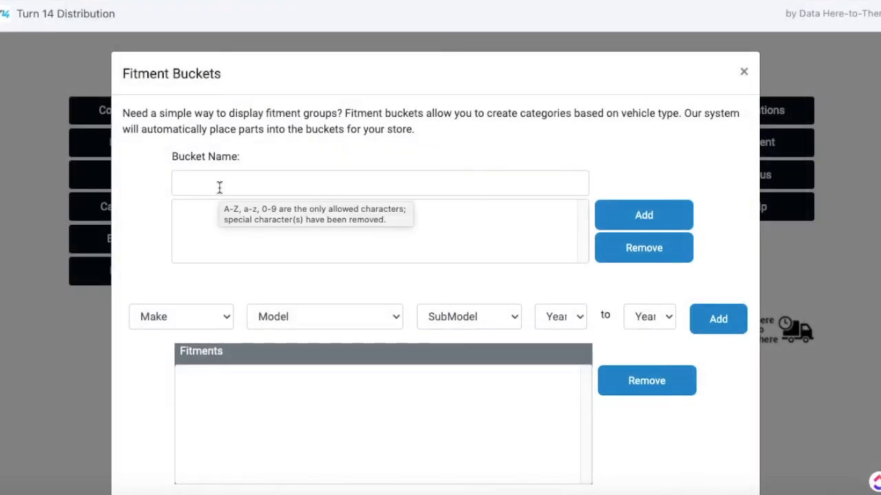
pyautogui.write('Ford F-1')
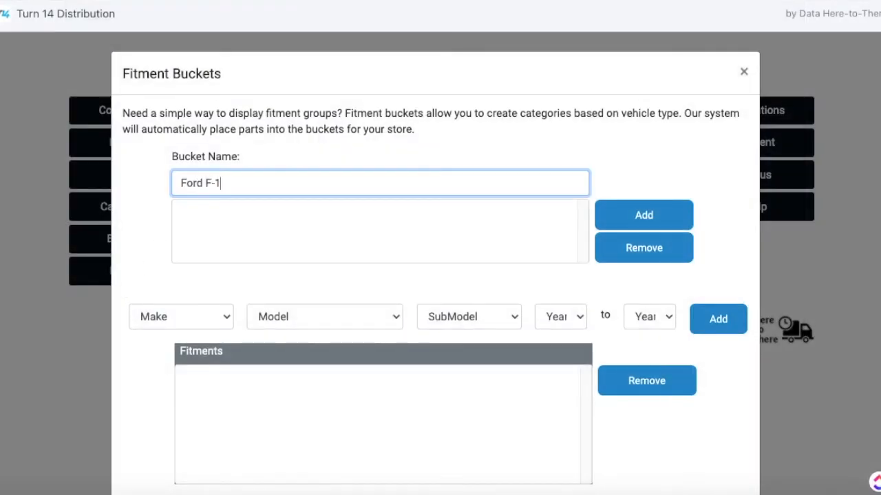
pyautogui.click(642, 215)
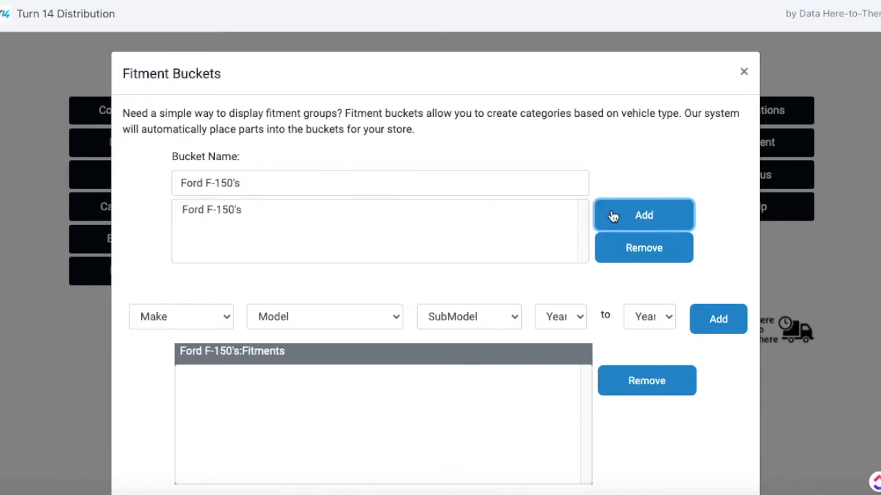
pyautogui.click(181, 316)
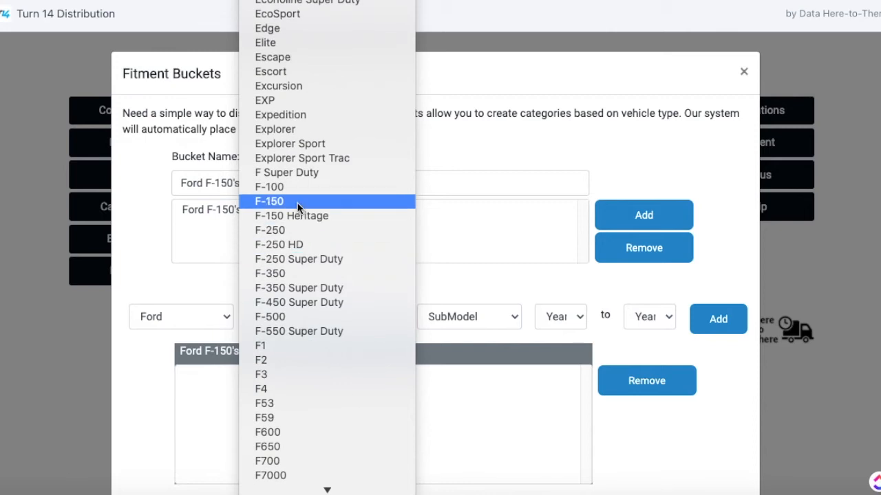
# Give the bucket Ford F-150, All SubModels, years 2010 to 2015, and return to the dashboard
pyautogui.click(270, 201)
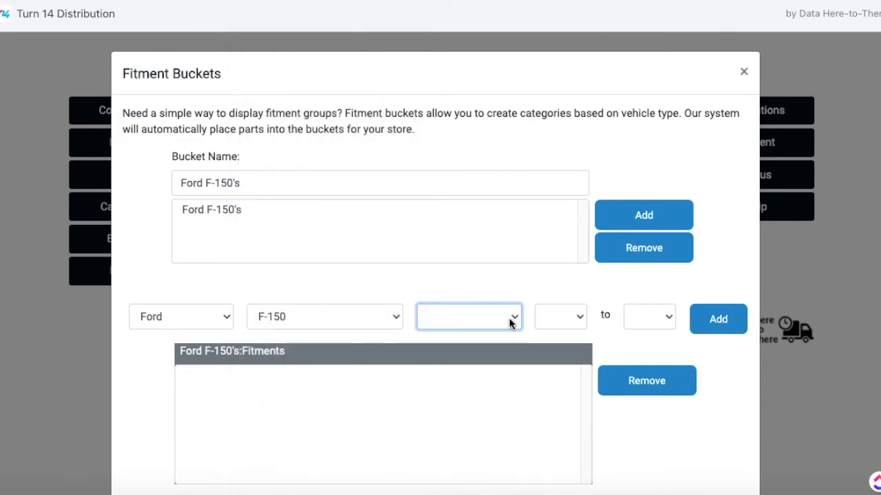
pyautogui.click(468, 317)
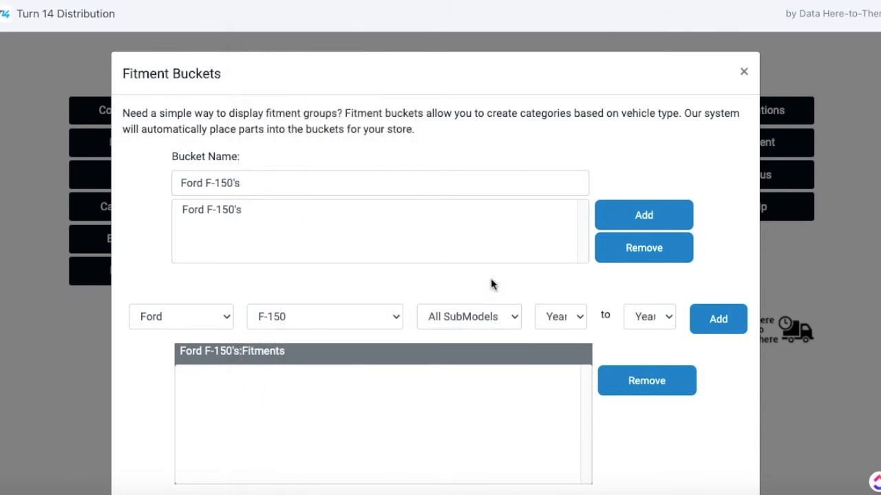
pyautogui.click(468, 316)
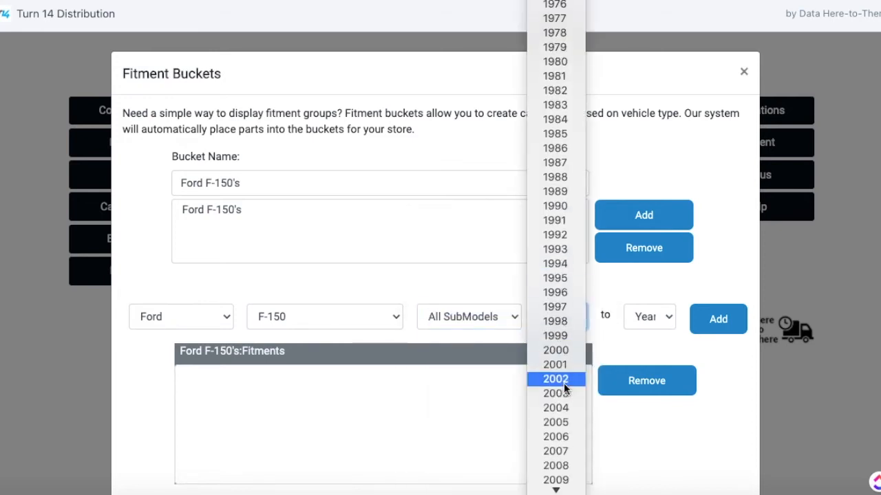
pyautogui.click(646, 316)
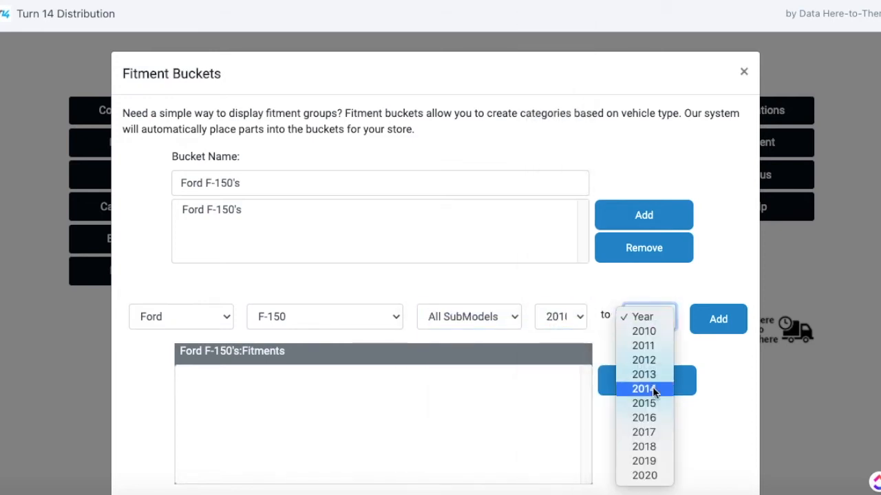
pyautogui.click(719, 319)
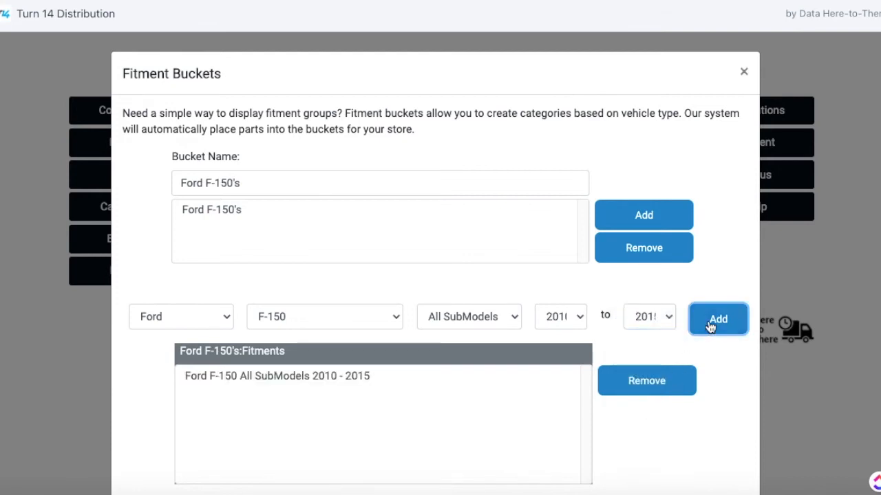
pyautogui.click(743, 71)
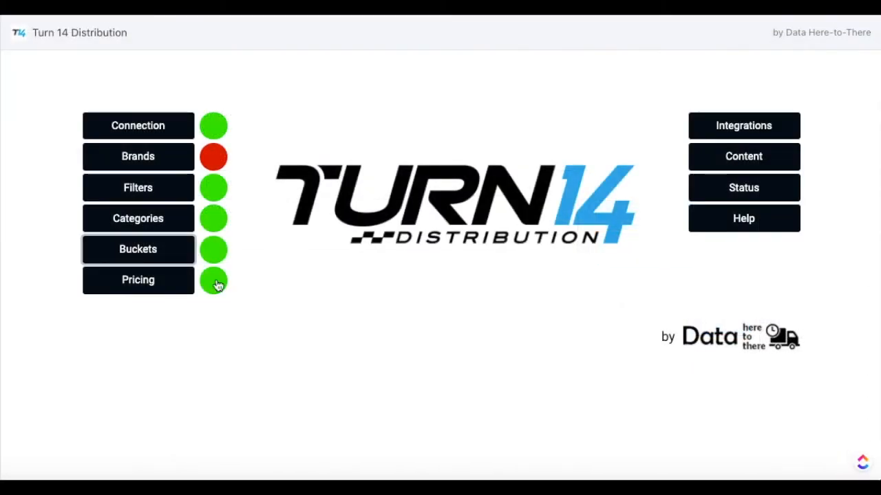
# Keep the Wholesale (don't add markup) strategy in the Pricing Configuration
pyautogui.click(138, 279)
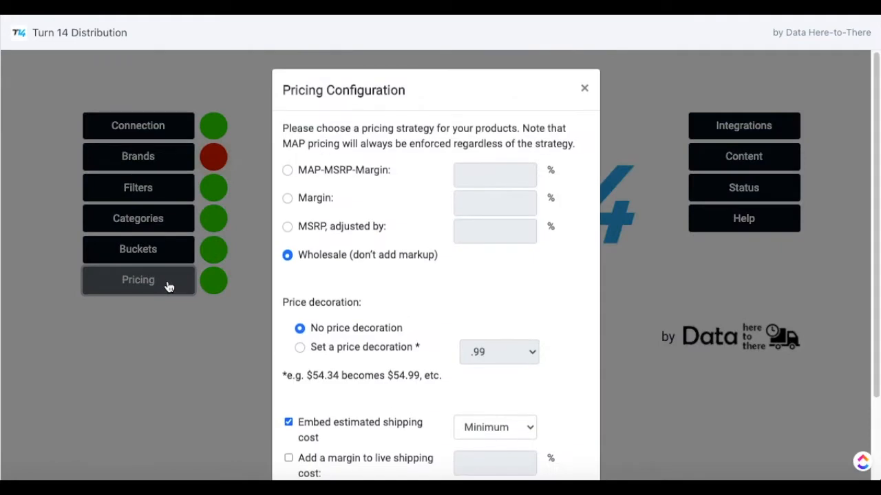
pyautogui.moveTo(176, 282)
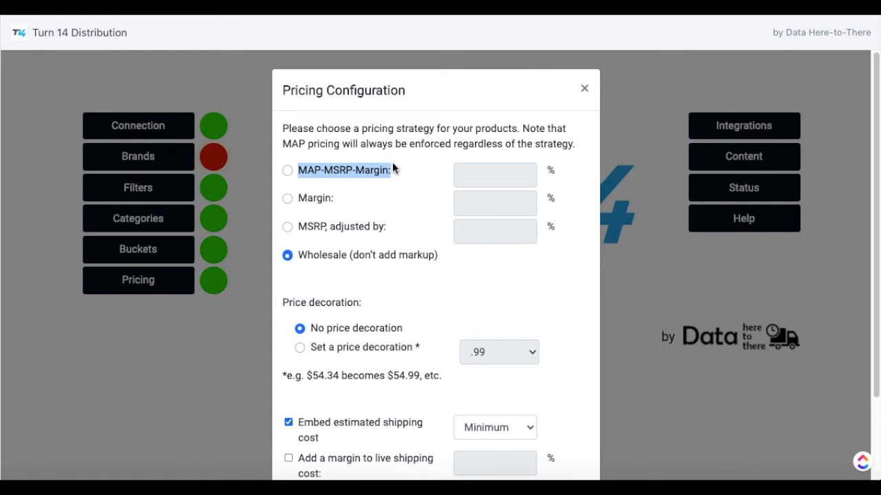
pyautogui.moveTo(343, 195)
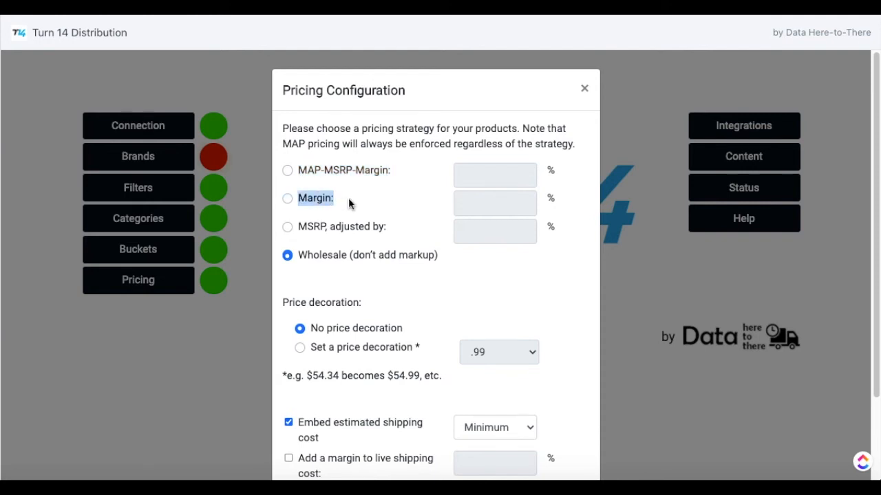
pyautogui.moveTo(358, 204)
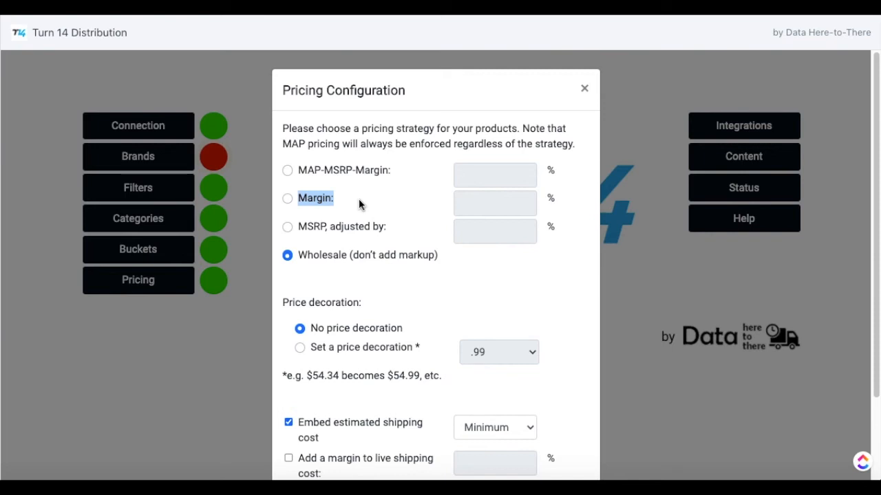
pyautogui.moveTo(315, 227)
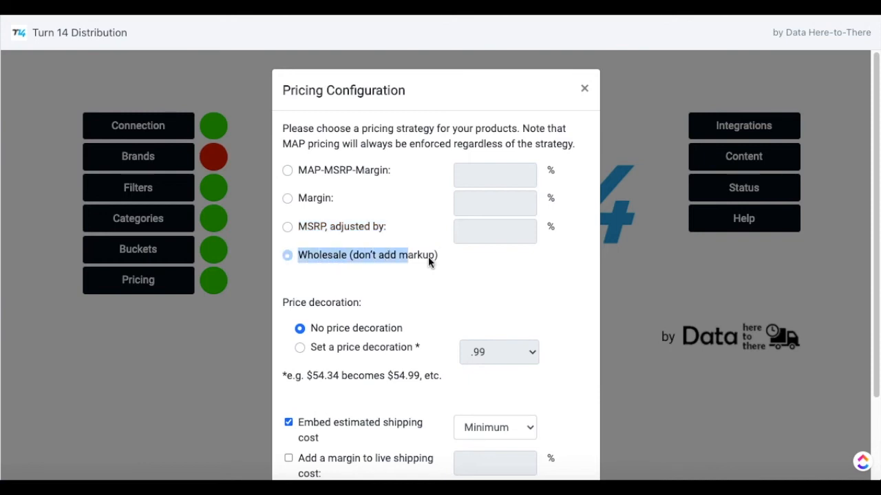
pyautogui.click(287, 255)
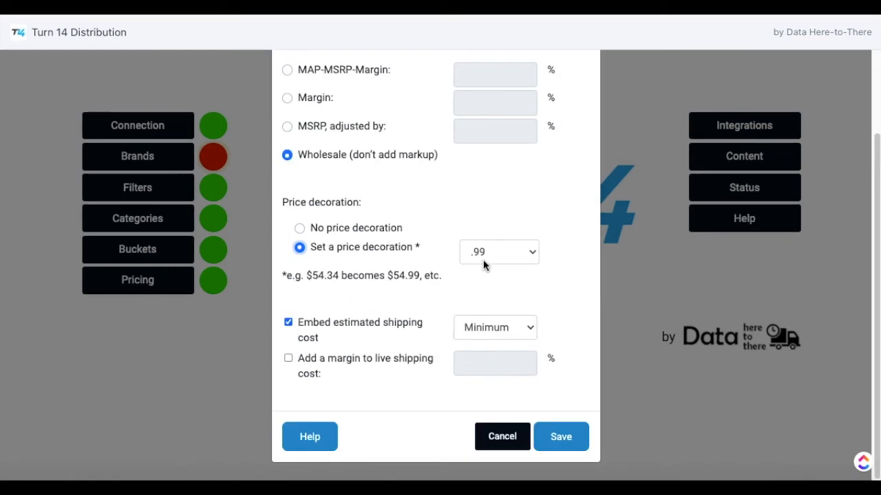
# Choose a .99 price decoration, keep Minimum estimated shipping embedded, and save pricing
pyautogui.click(498, 252)
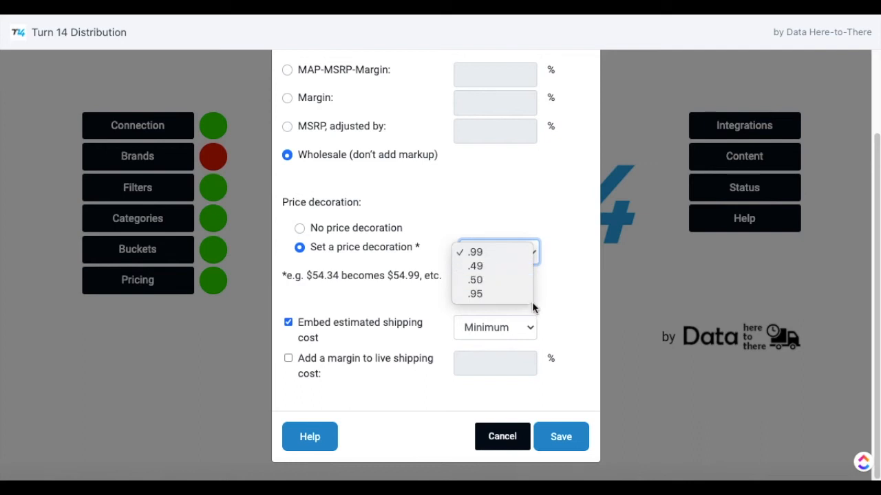
pyautogui.click(474, 252)
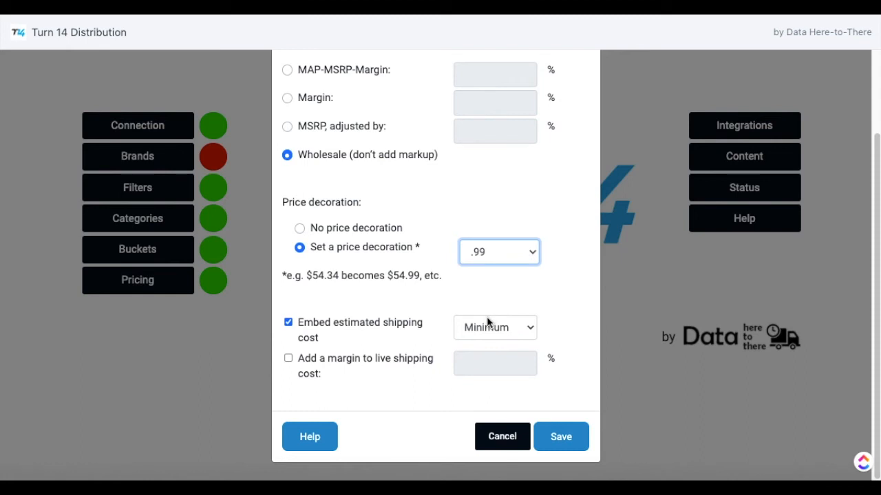
pyautogui.click(495, 327)
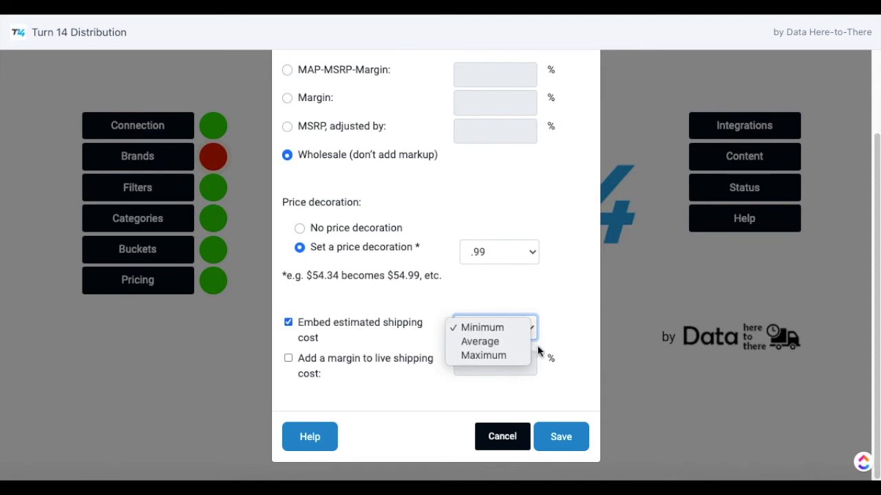
pyautogui.moveTo(564, 364)
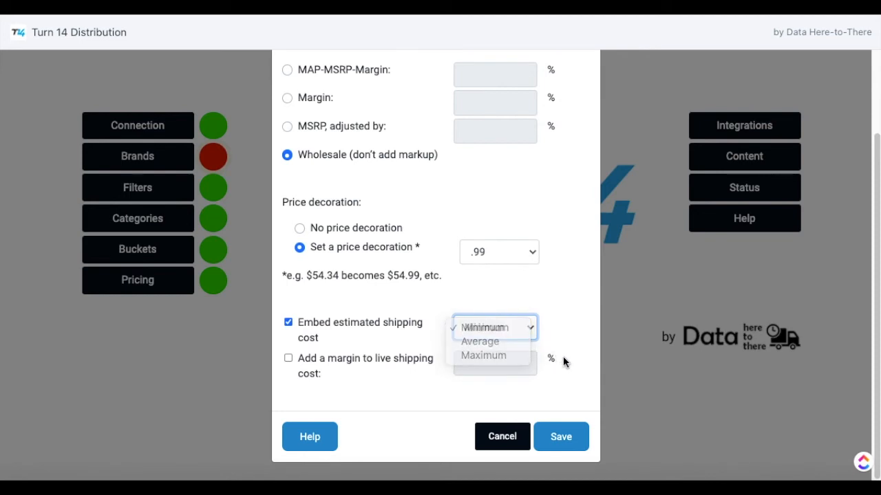
pyautogui.click(561, 436)
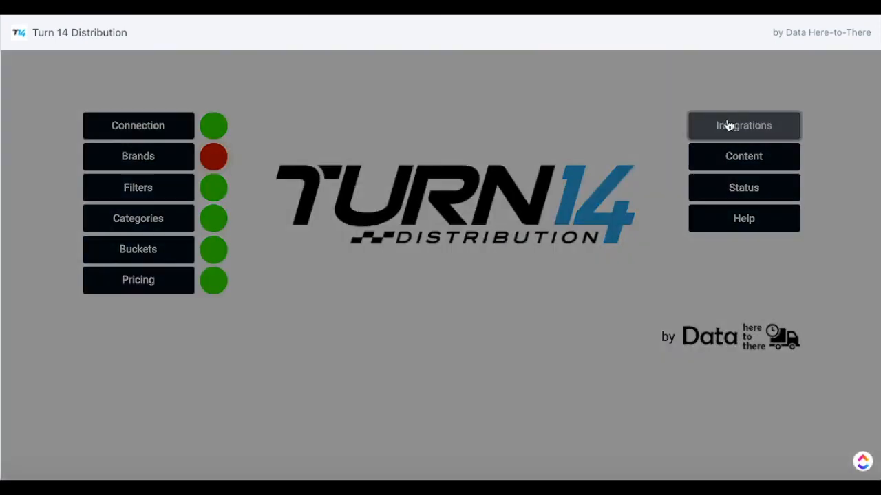
pyautogui.click(743, 125)
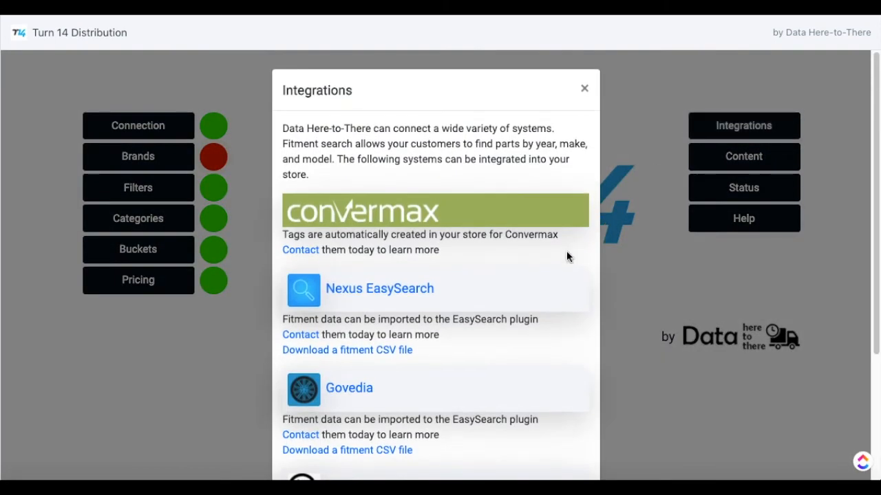
pyautogui.scroll(-3)
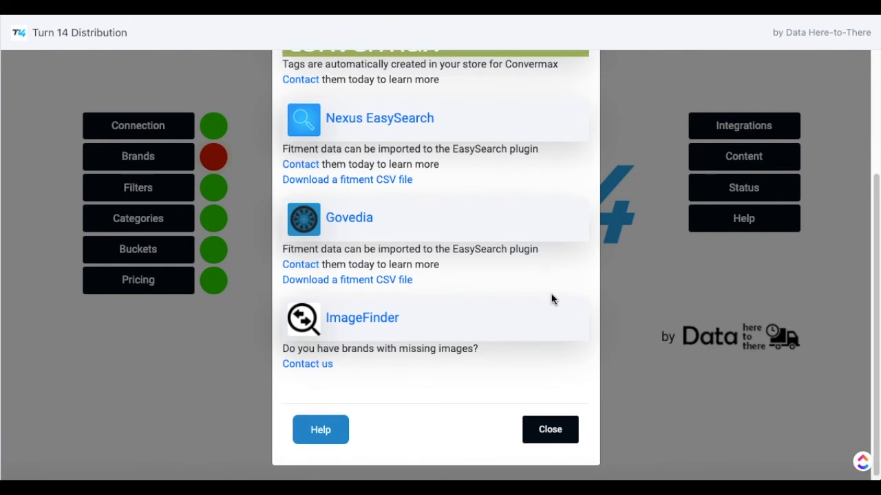
pyautogui.click(551, 430)
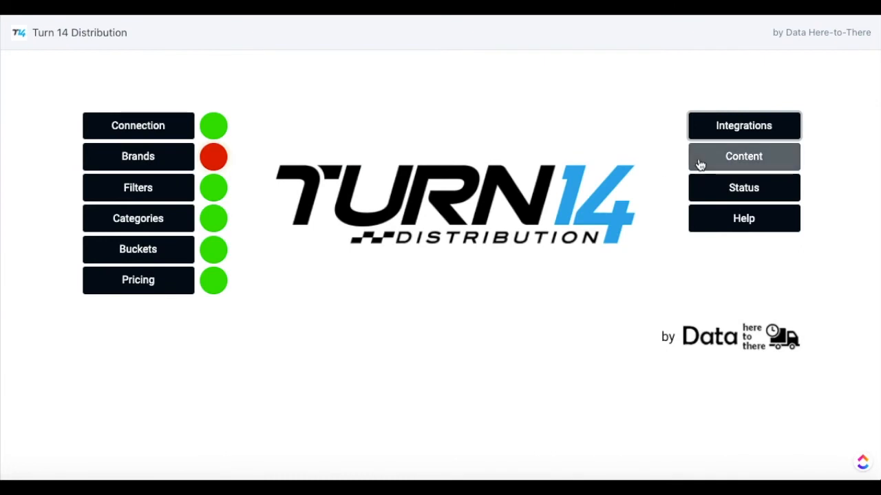
# Save content settings with all Dynamic Content and Synchronization boxes ticked, then close
pyautogui.click(743, 157)
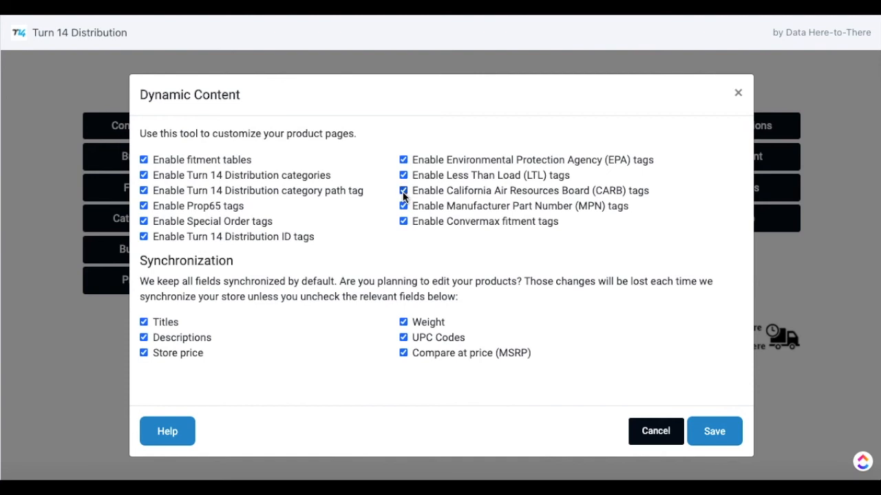
pyautogui.click(714, 432)
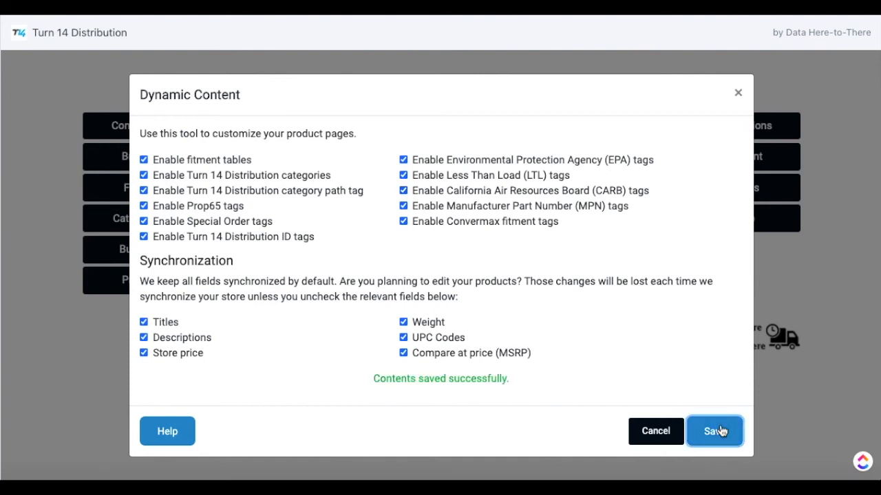
pyautogui.click(715, 432)
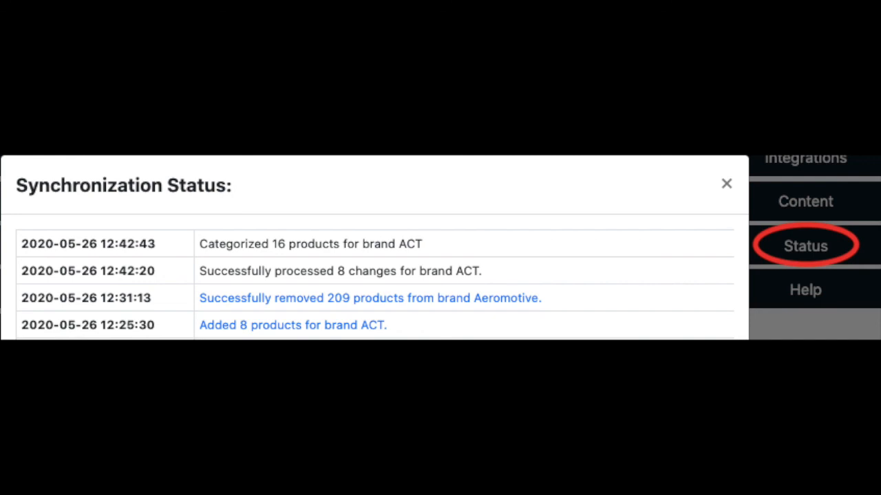
pyautogui.click(727, 184)
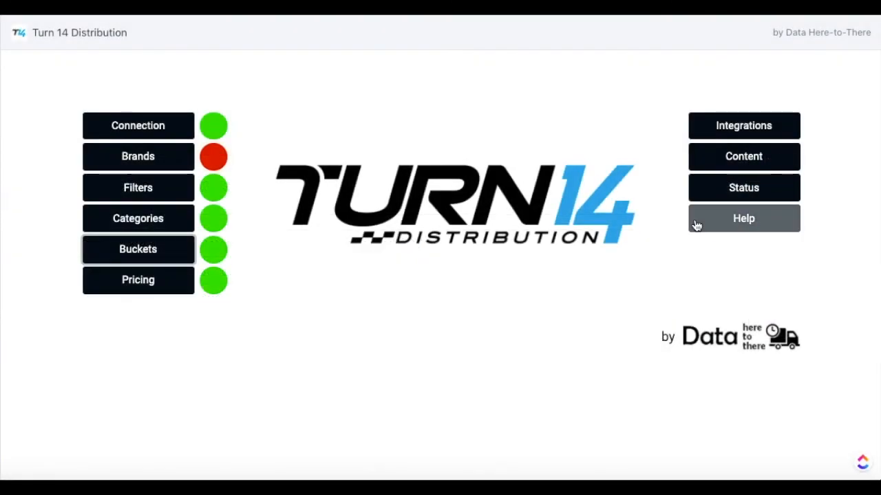
# Reopen Category Selection showing Silicone Couplers & Hoses and Body Side Moldings checked
pyautogui.click(743, 218)
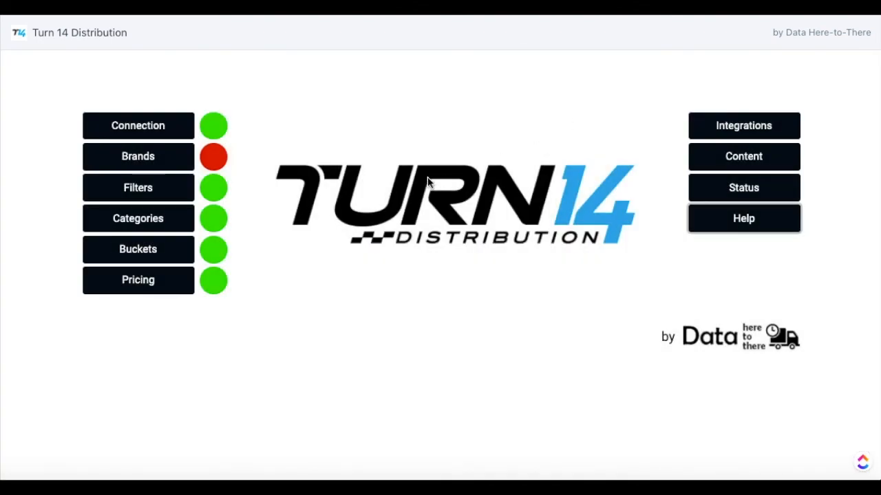
pyautogui.click(137, 217)
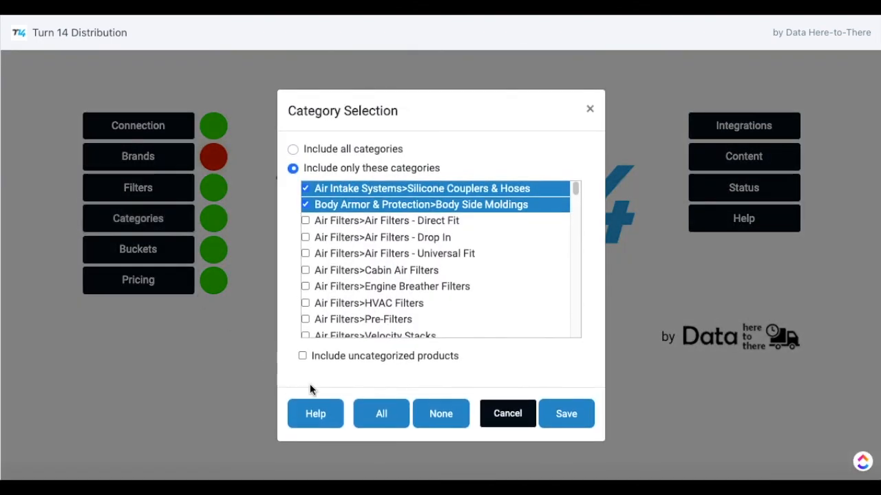